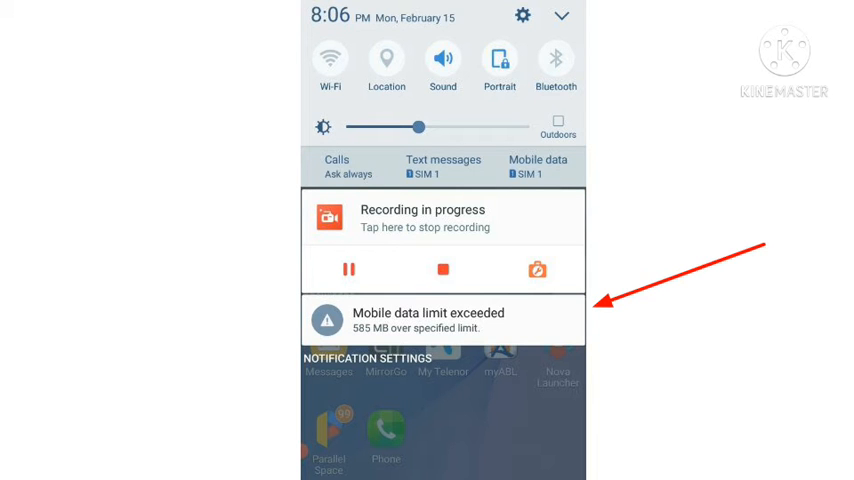
# - Open the Data usage screen from the 'Mobile data limit exceeded' notification
pyautogui.click(444, 320)
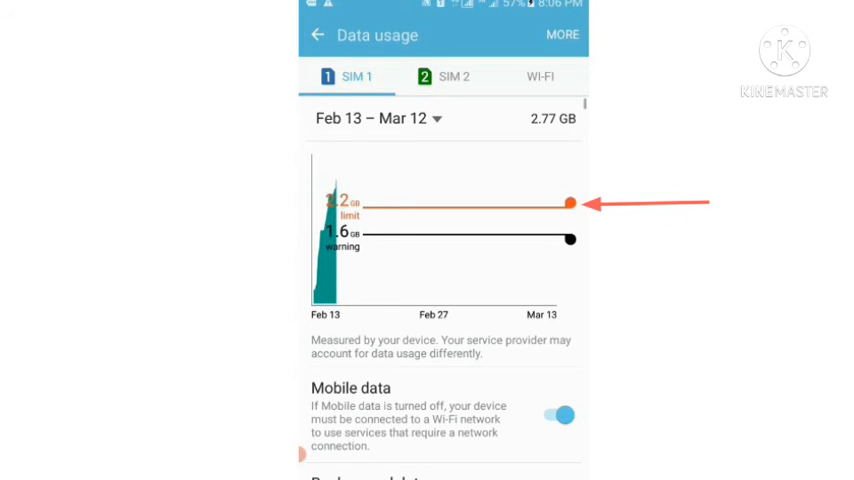
# - Turn off 'Set mobile data limit' so mobile data is no longer cut off
pyautogui.scroll(-3)
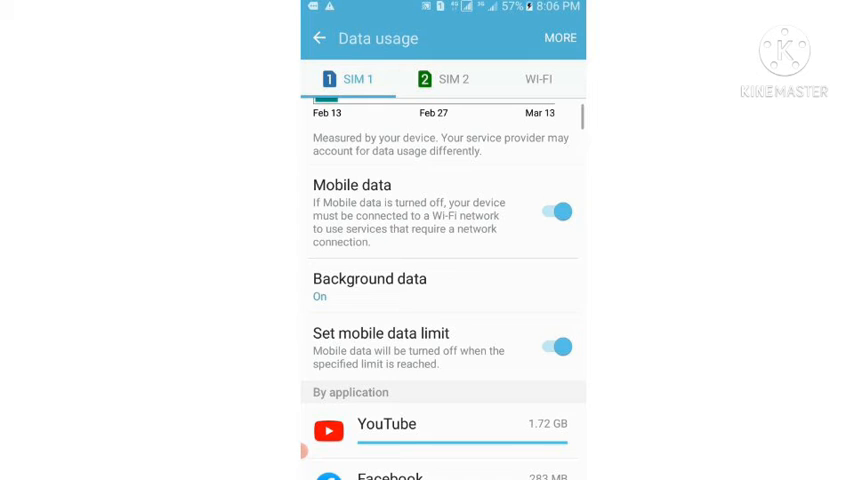
pyautogui.click(556, 348)
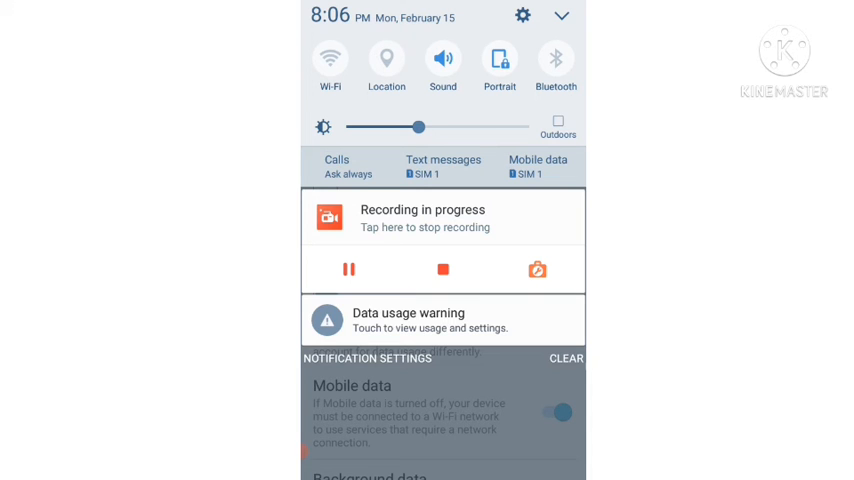
# - Return to Data usage and drag the warning line to the chart top, 3.4 GB
pyautogui.click(442, 320)
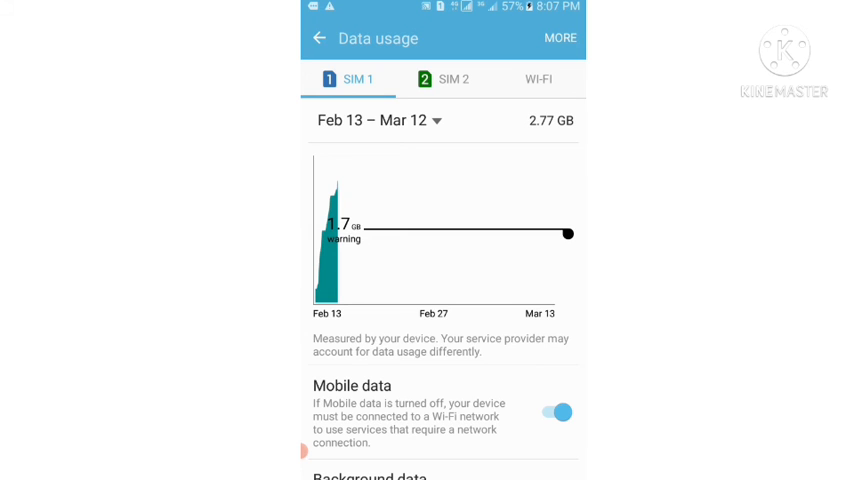
pyautogui.moveTo(568, 232); pyautogui.dragTo(568, 208)
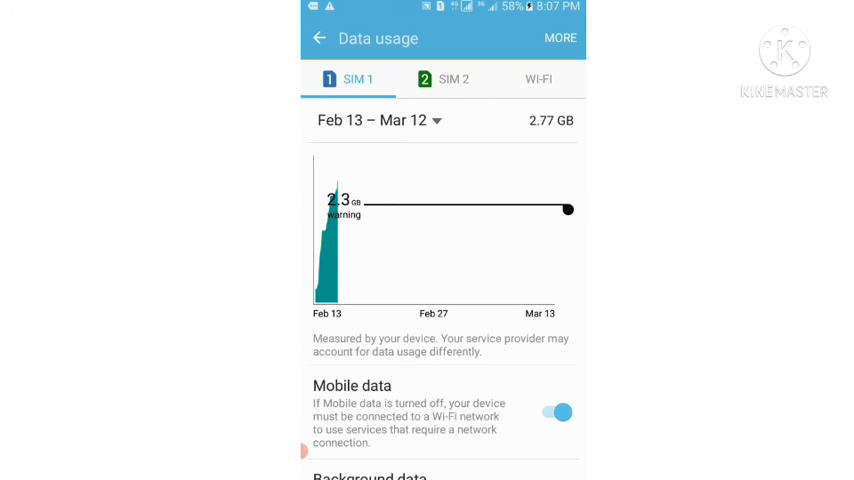
pyautogui.moveTo(570, 210); pyautogui.dragTo(570, 172)
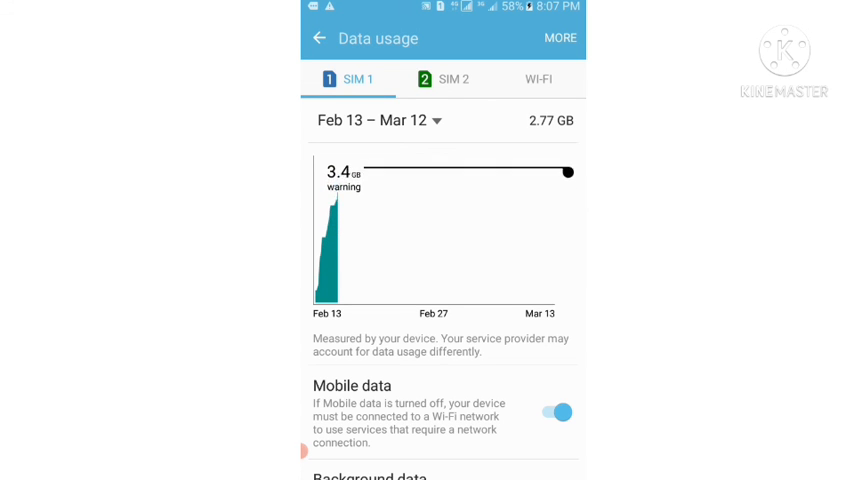